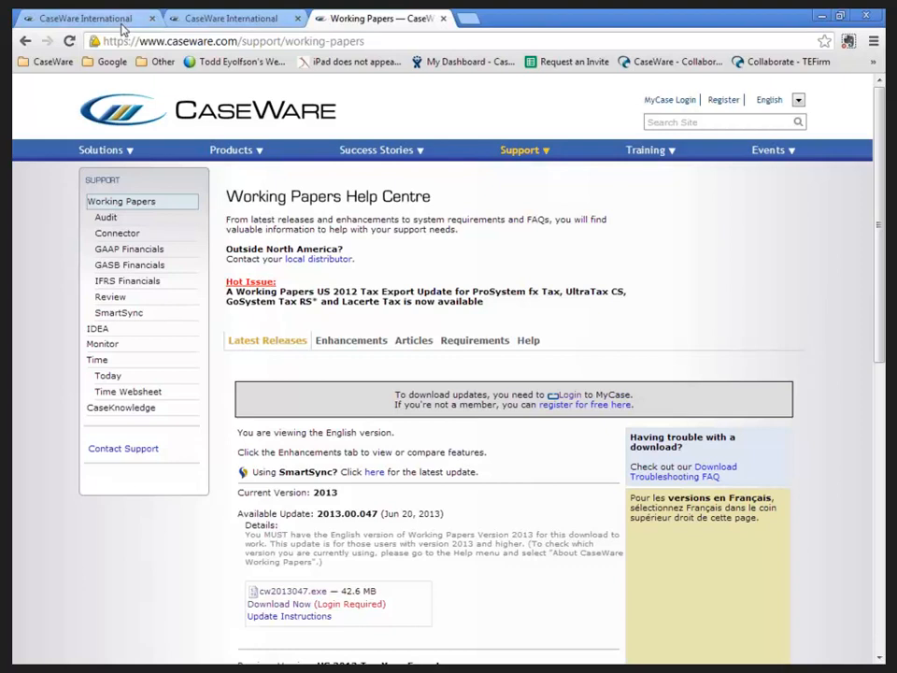
Step: Sign in to MyCase from the CaseWare International home page
{"action": "left_click", "coordinate": [84, 19]}
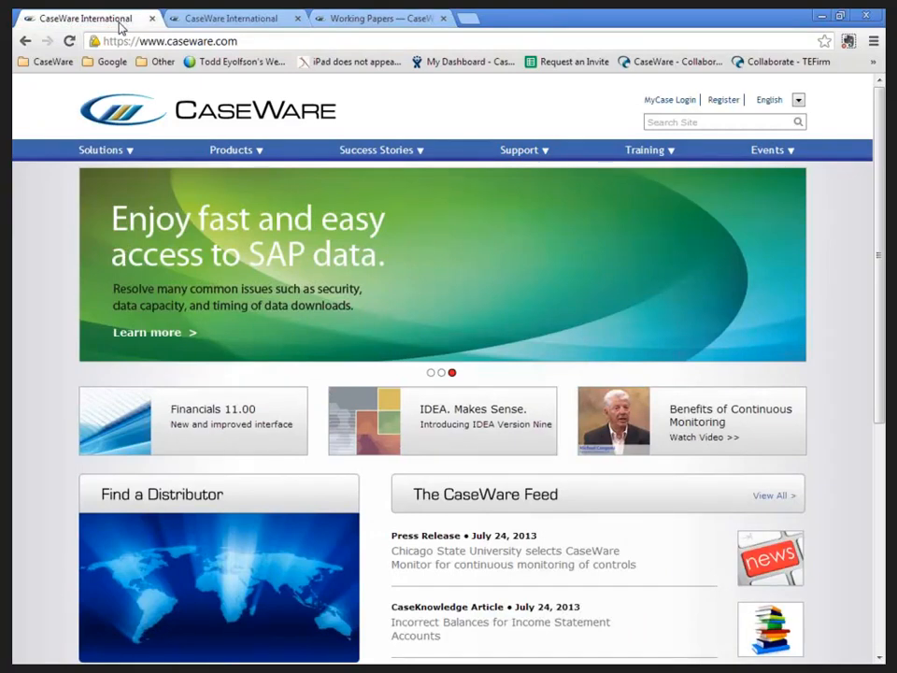
{"action": "mouse_move", "coordinate": [669, 101]}
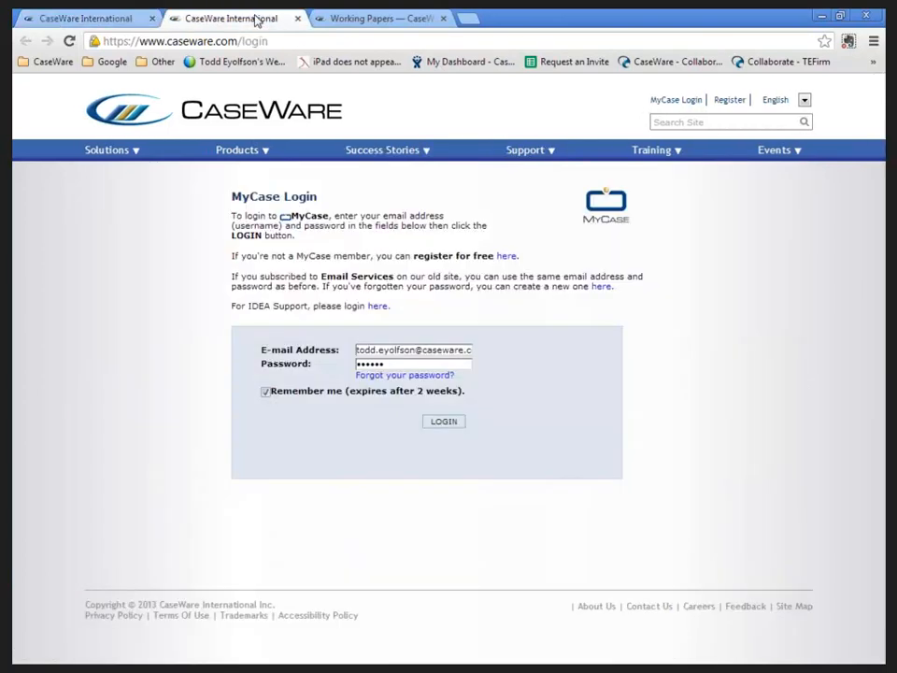
{"action": "left_click", "coordinate": [443, 422]}
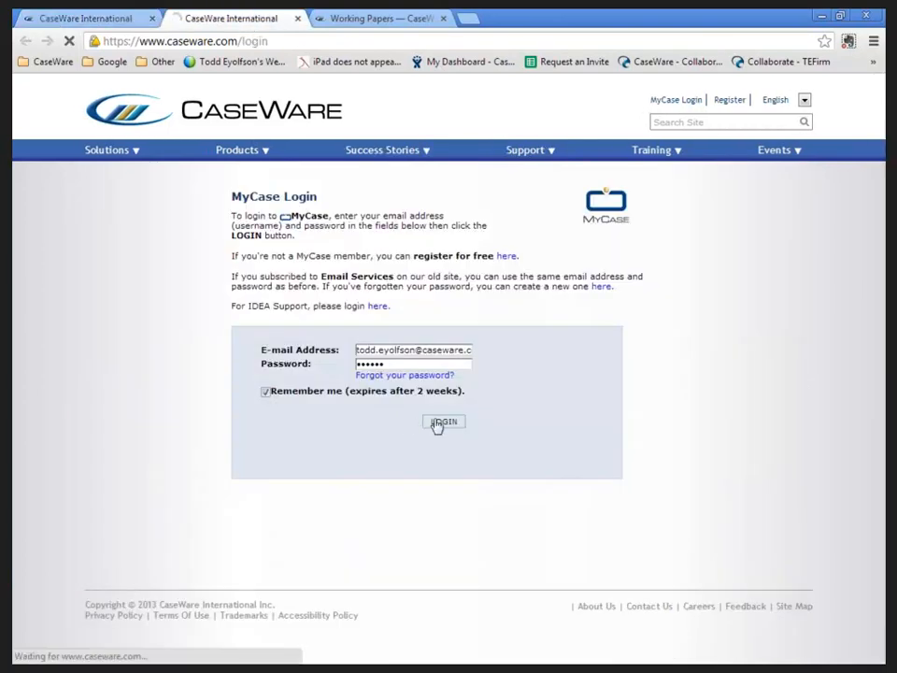
{"action": "left_click", "coordinate": [443, 423]}
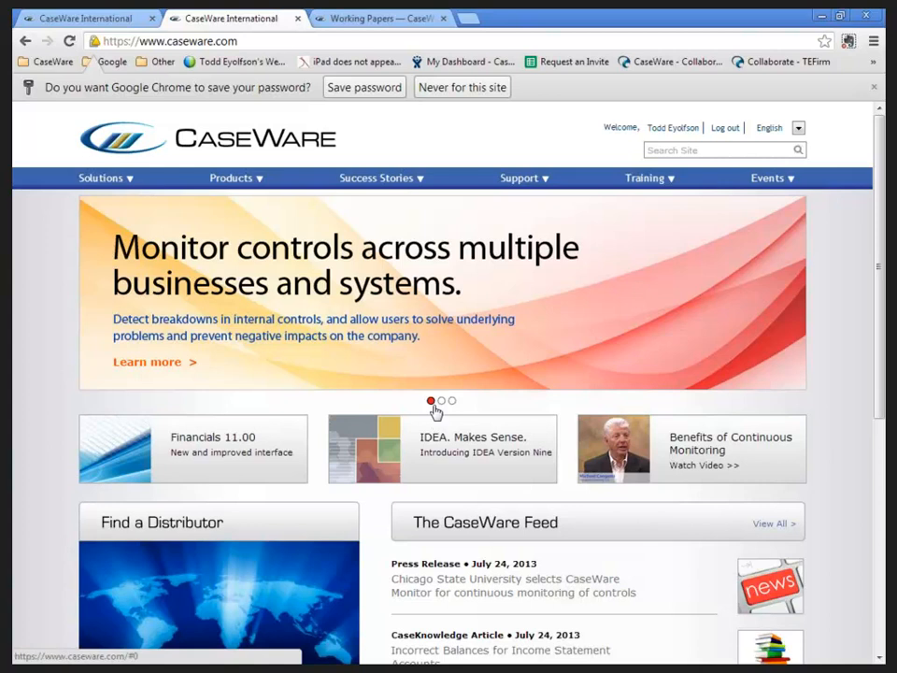
{"action": "mouse_move", "coordinate": [456, 103]}
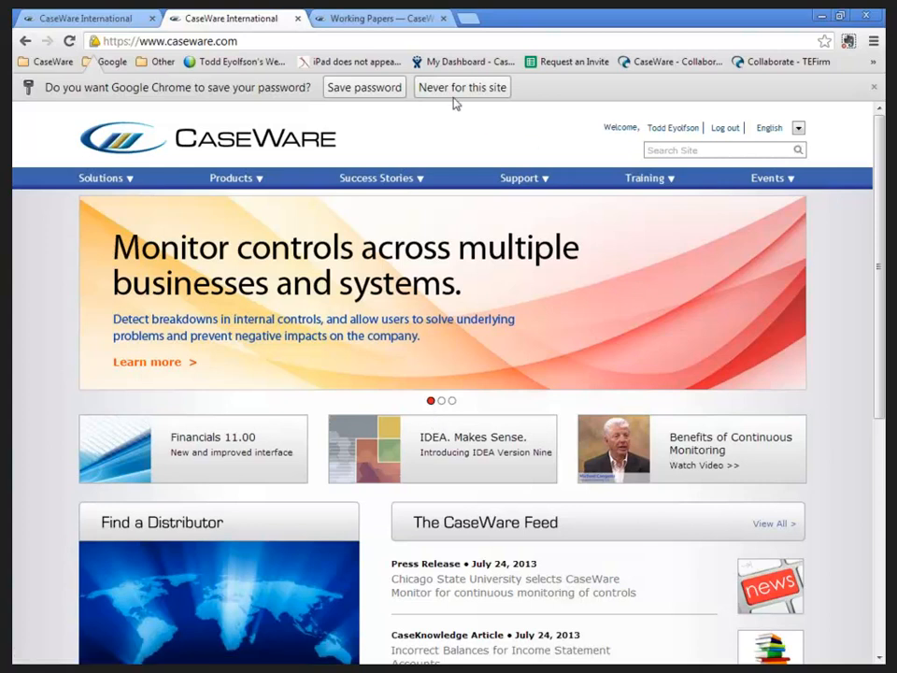
Step: Decline Chrome's password save, then go via Products > Working Papers to its Help Centre
{"action": "left_click", "coordinate": [462, 87]}
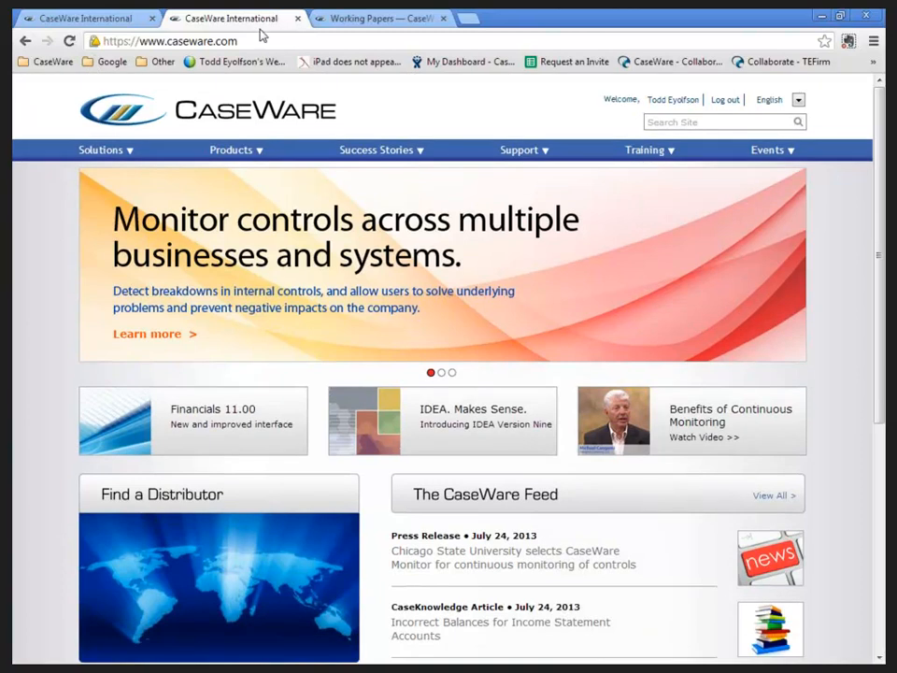
{"action": "left_click", "coordinate": [230, 149]}
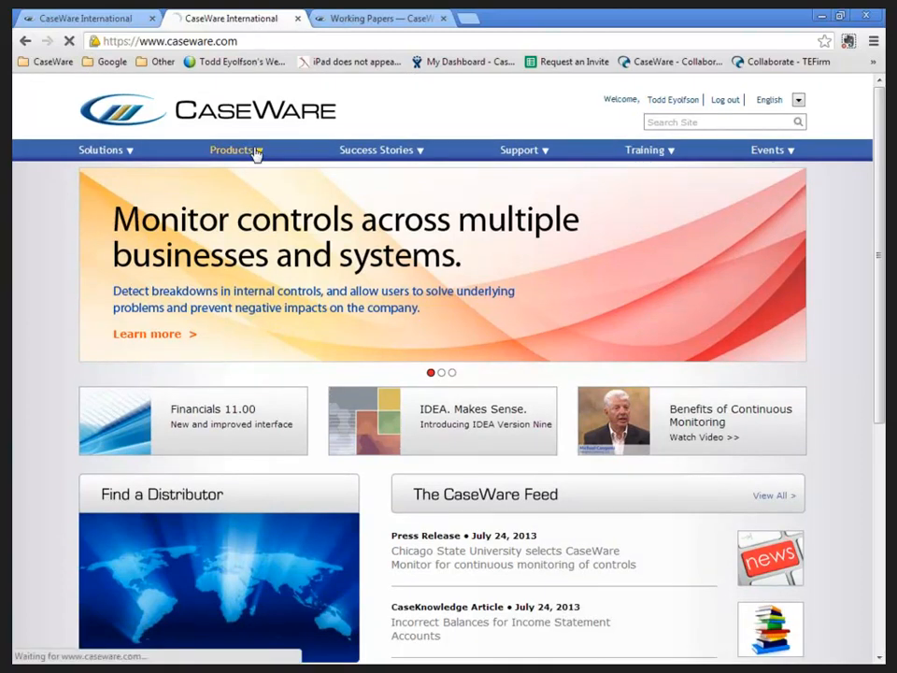
{"action": "left_click", "coordinate": [231, 150]}
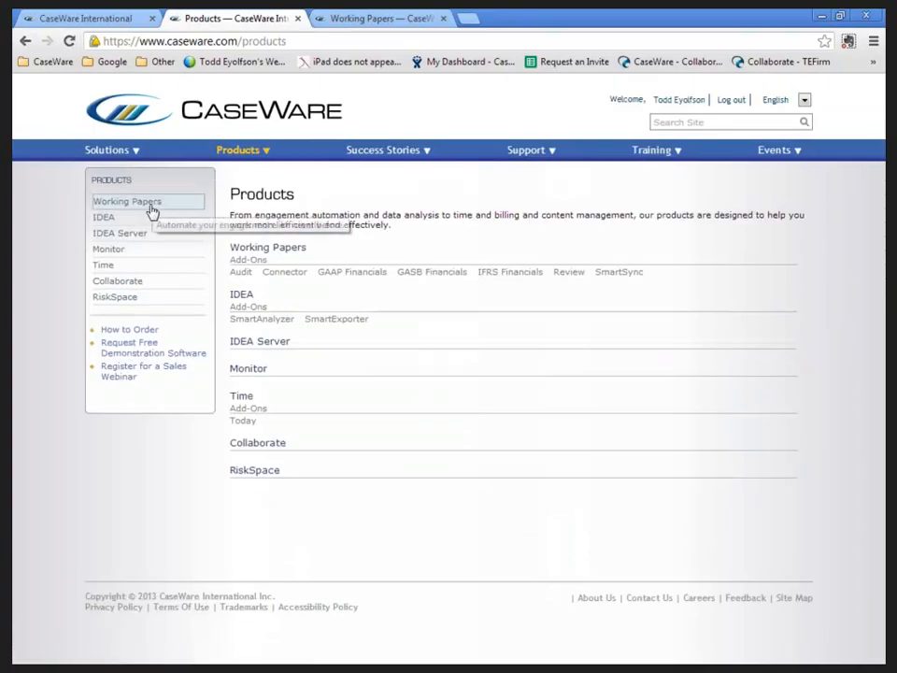
{"action": "left_click", "coordinate": [127, 202]}
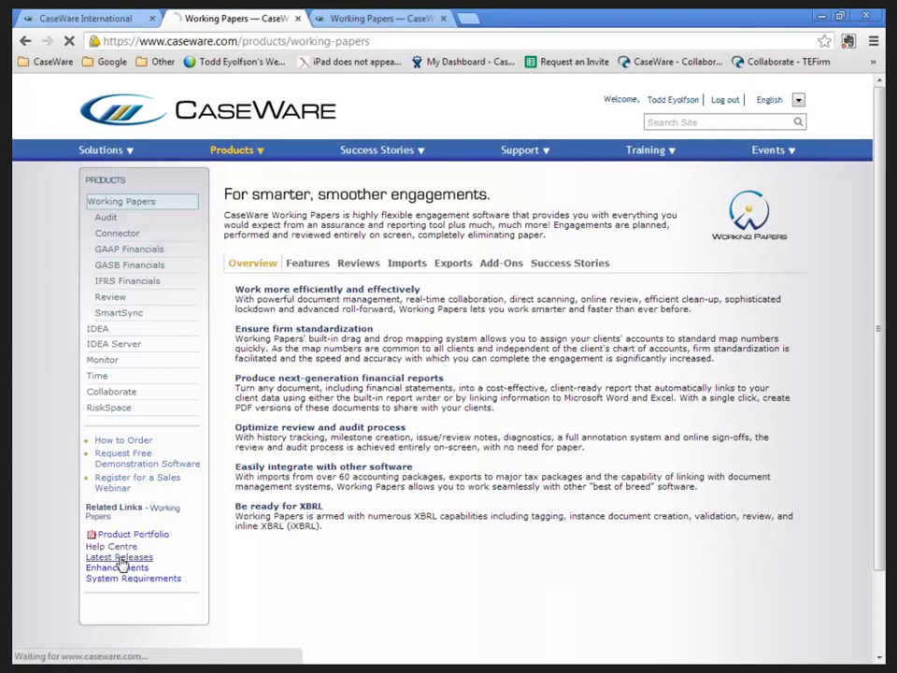
{"action": "left_click", "coordinate": [120, 557]}
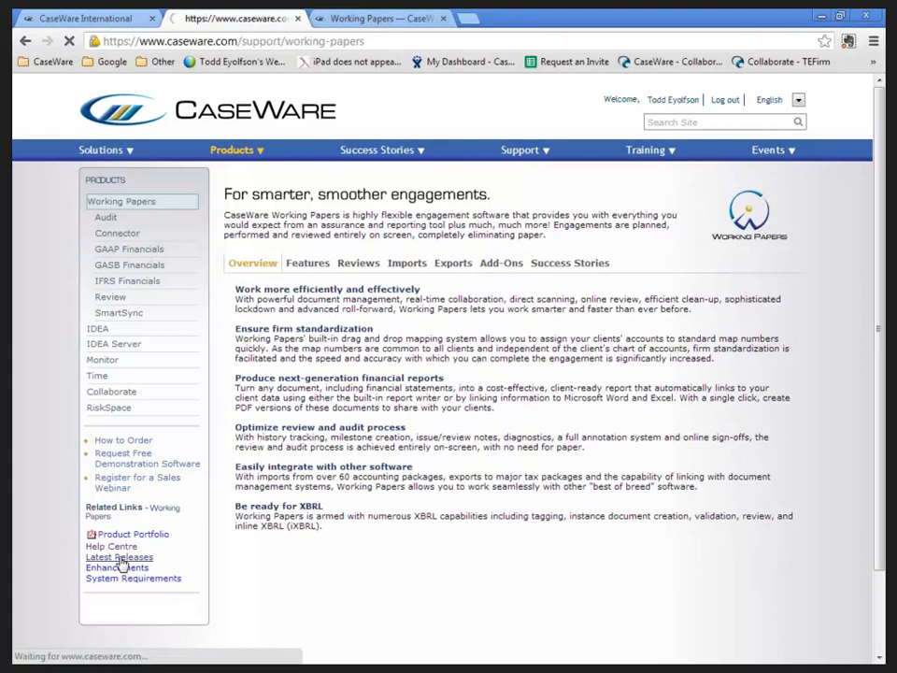
Step: Scroll the Working Papers Help Centre down to the Optional Components section
{"action": "left_click", "coordinate": [119, 557]}
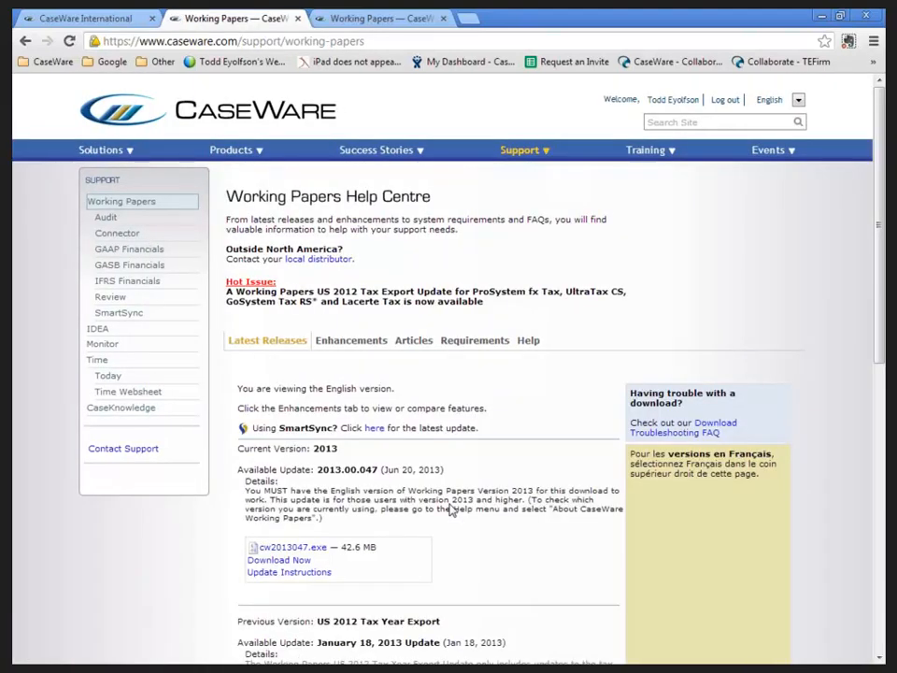
{"action": "scroll", "scroll_direction": "down", "scroll_amount": 3}
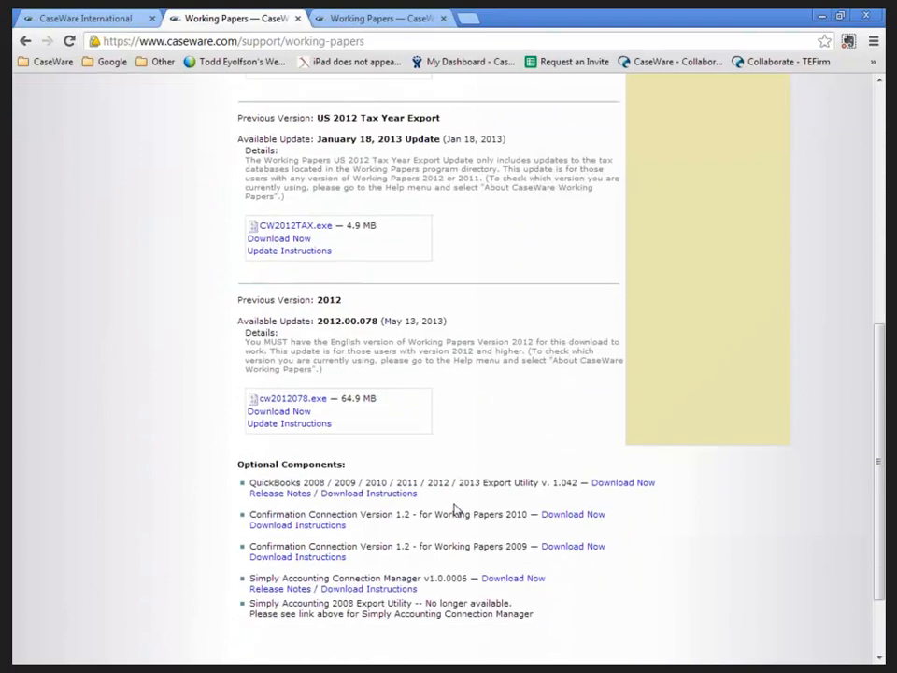
{"action": "scroll", "scroll_direction": "down", "scroll_amount": 3}
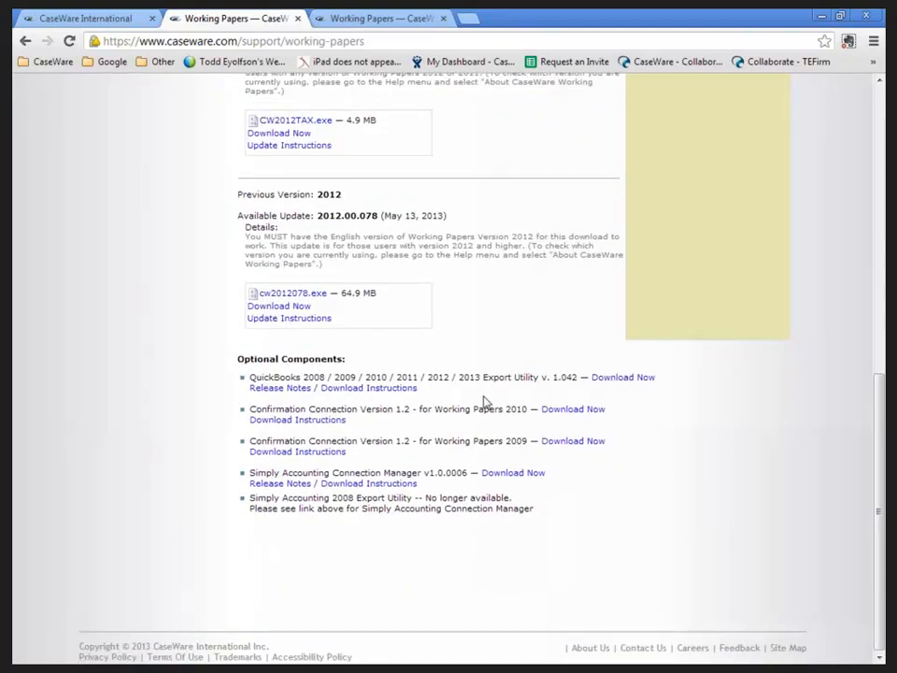
{"action": "mouse_move", "coordinate": [546, 391]}
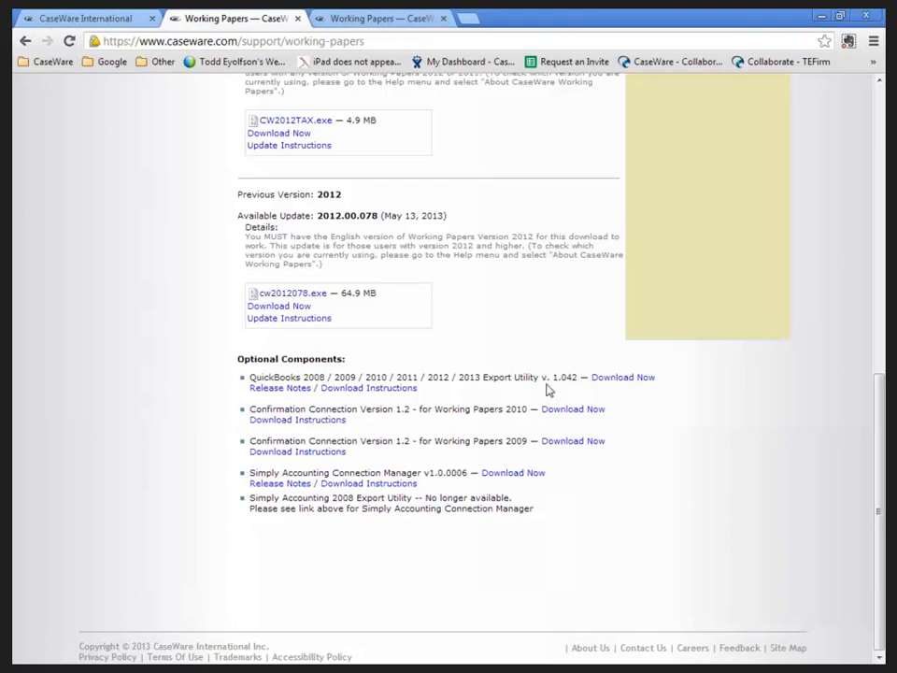
{"action": "mouse_move", "coordinate": [385, 456]}
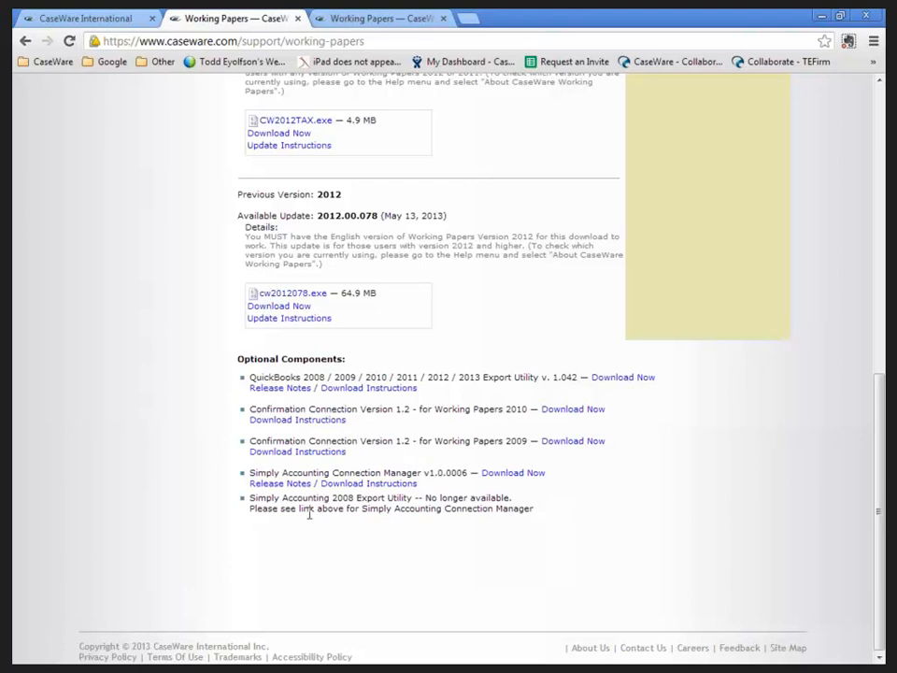
{"action": "mouse_move", "coordinate": [363, 524]}
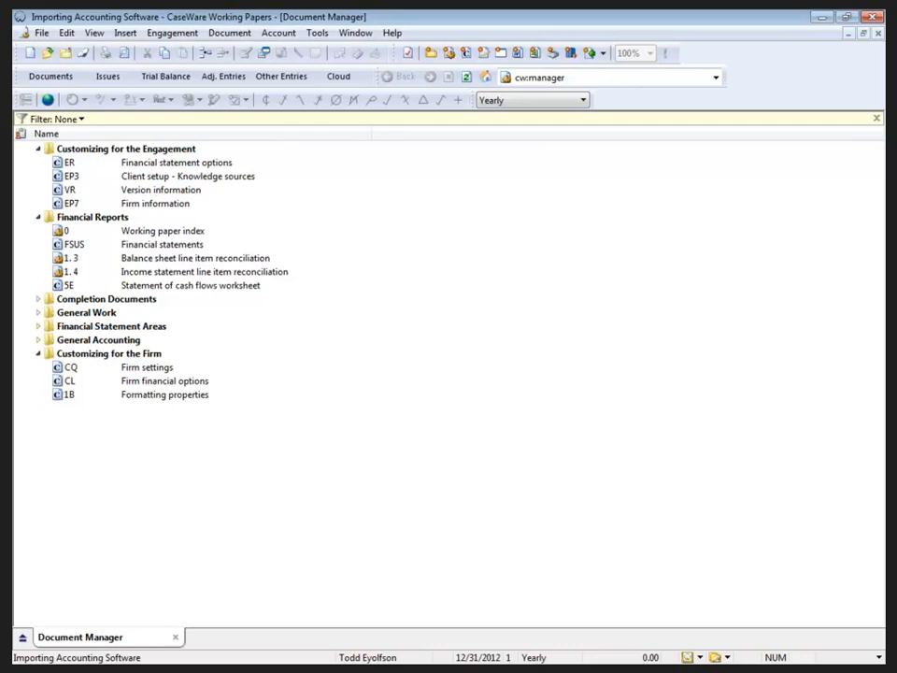
Step: View the Working Trial Balance briefly, then return to the engagement's Document Manager
{"action": "left_click", "coordinate": [165, 75]}
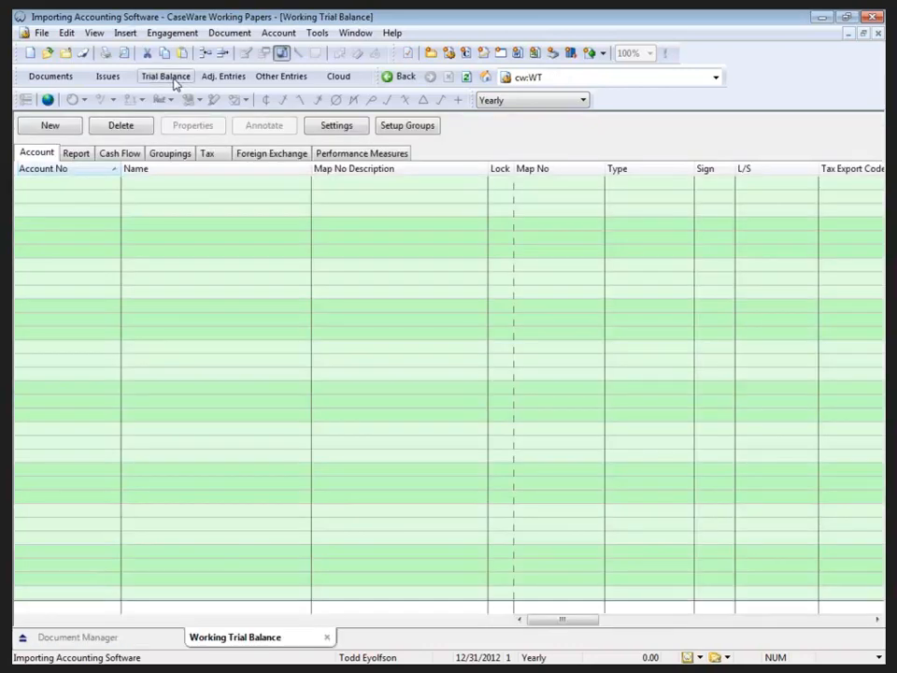
{"action": "left_click", "coordinate": [50, 74]}
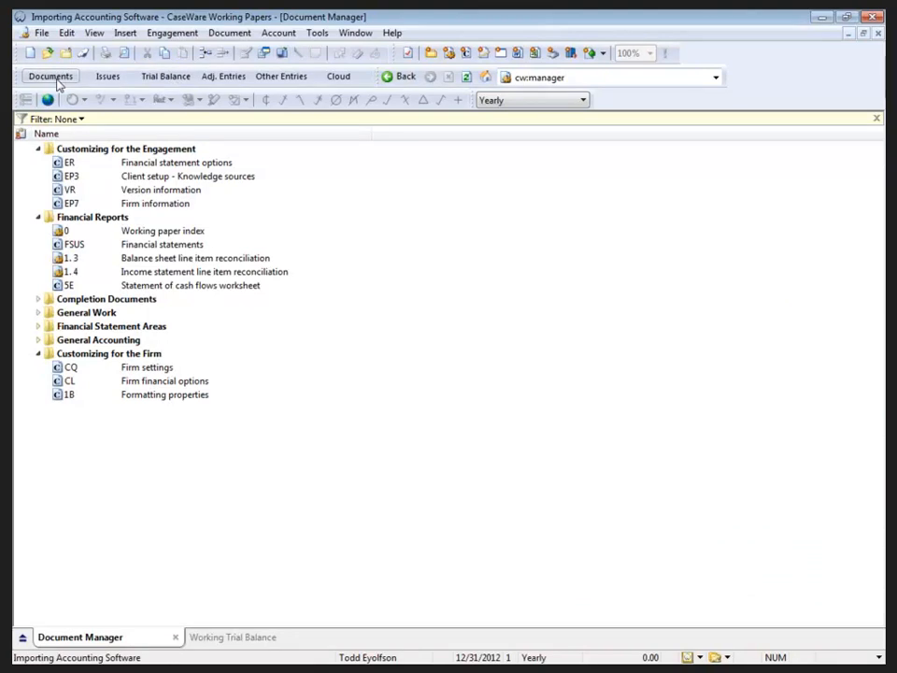
{"action": "mouse_move", "coordinate": [101, 67]}
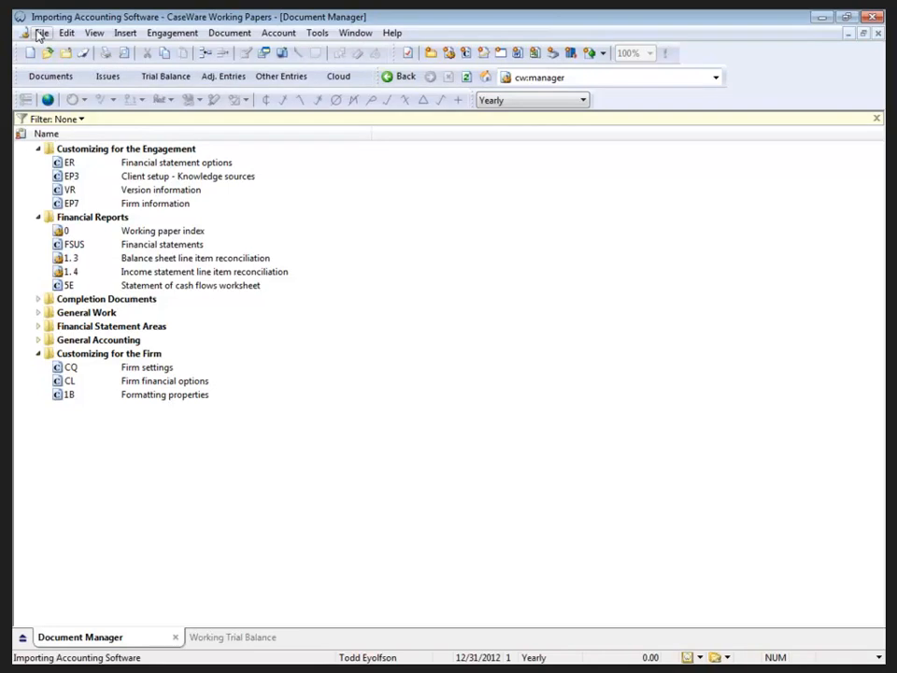
Step: Start File > Import > Accounting Software to reach the import dialog
{"action": "left_click", "coordinate": [41, 34]}
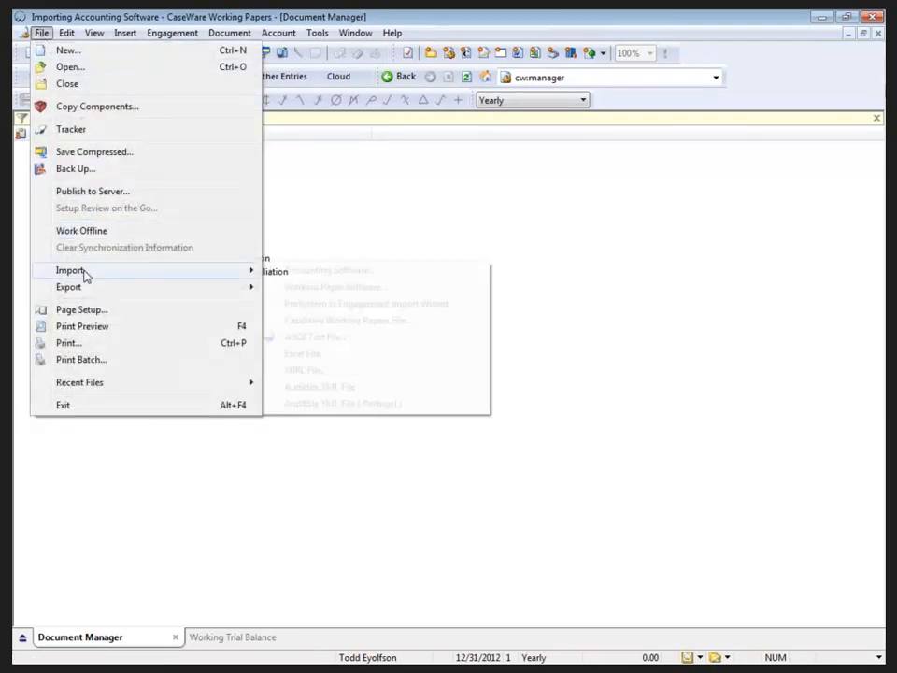
{"action": "mouse_move", "coordinate": [71, 269]}
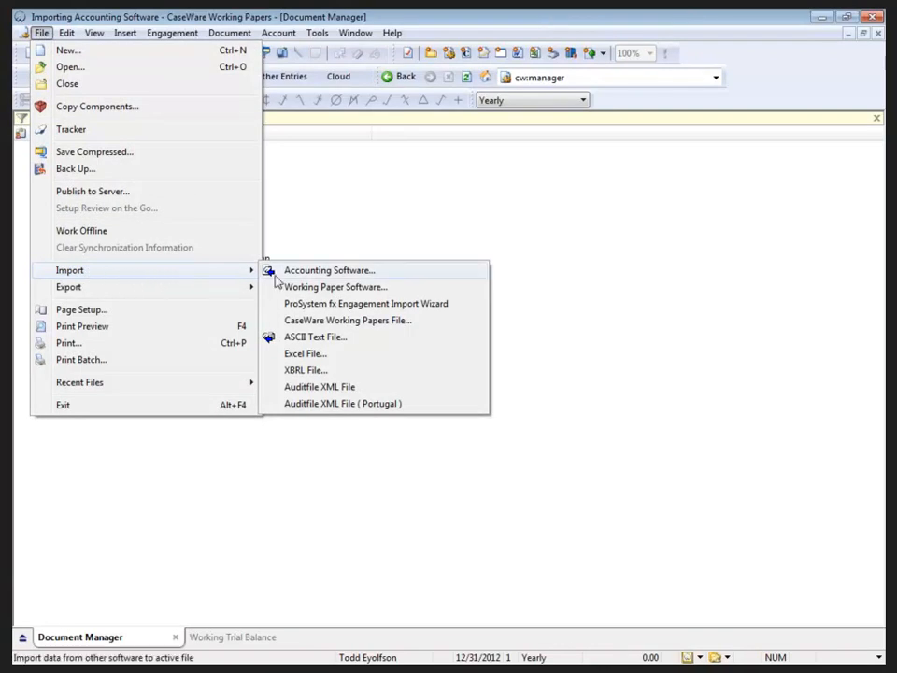
{"action": "mouse_move", "coordinate": [280, 280]}
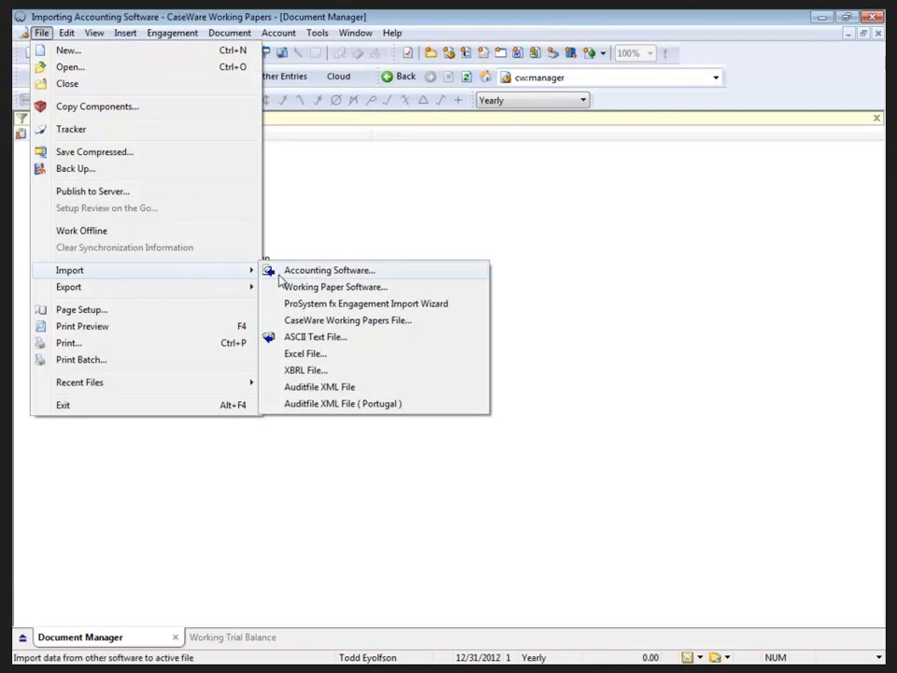
{"action": "left_click", "coordinate": [329, 269]}
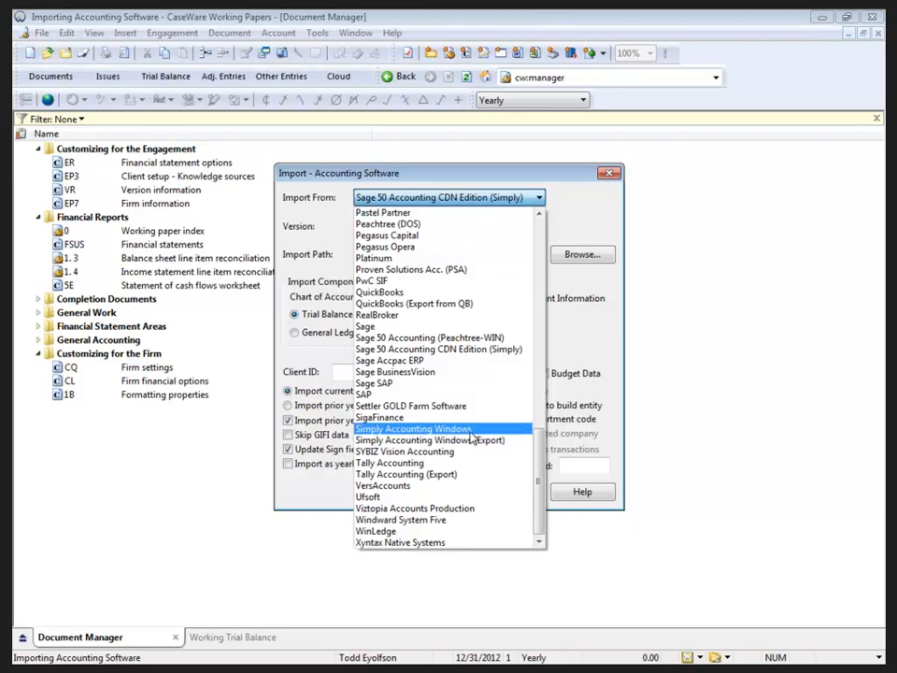
Step: Choose Sage 50 Accounting CDN Edition (Simply) as the Import From source
{"action": "left_click", "coordinate": [439, 350]}
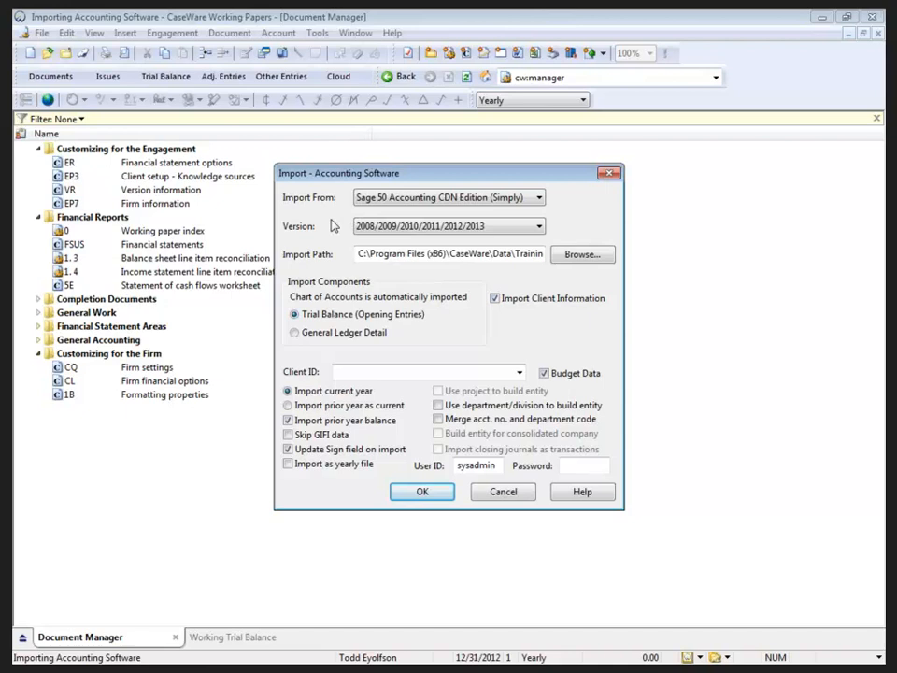
{"action": "mouse_move", "coordinate": [335, 232]}
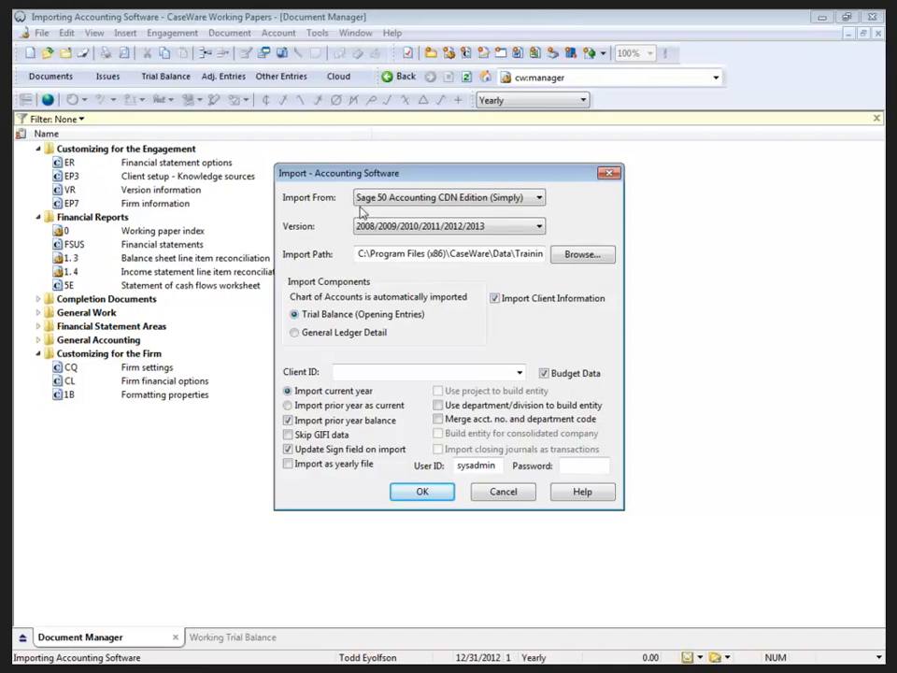
{"action": "mouse_move", "coordinate": [340, 237]}
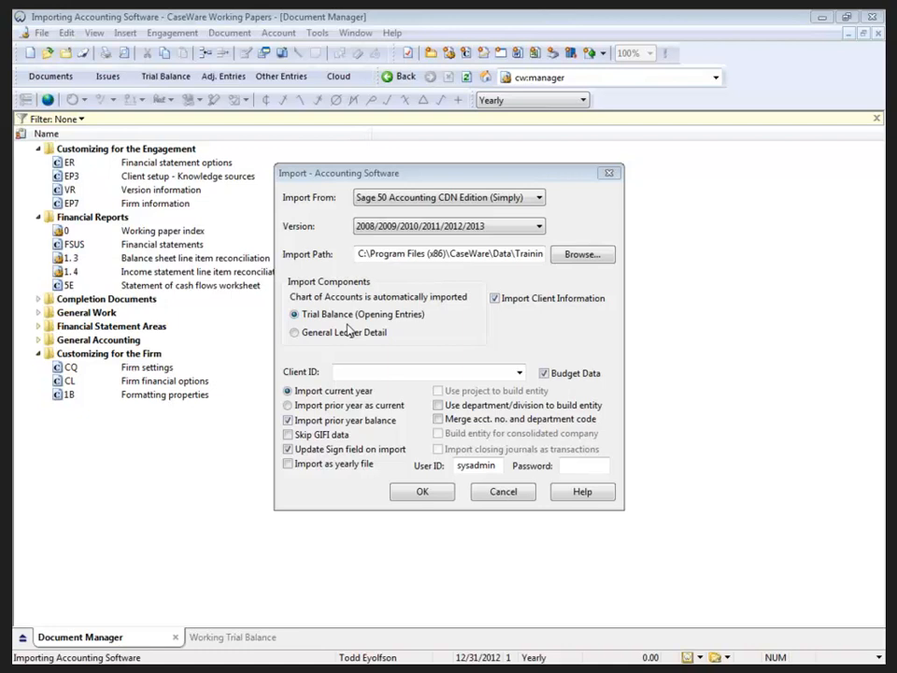
{"action": "mouse_move", "coordinate": [317, 351]}
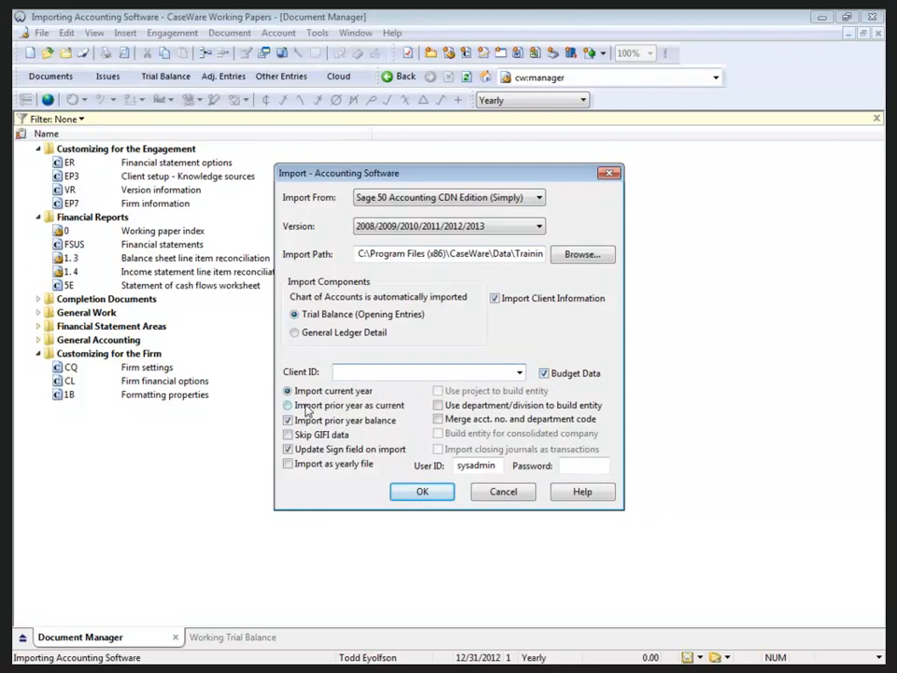
{"action": "left_click", "coordinate": [426, 372]}
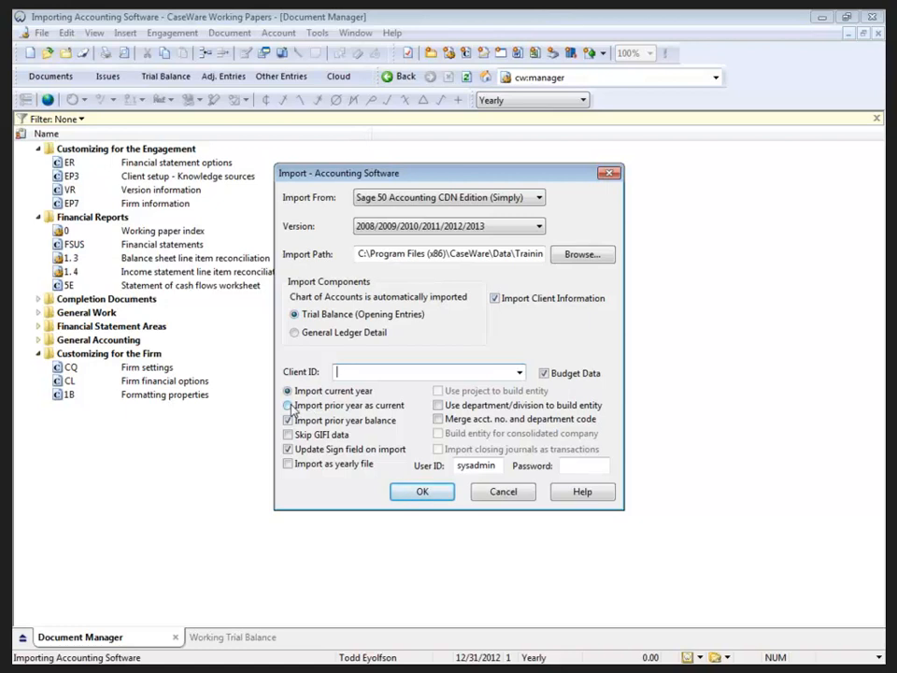
{"action": "left_click", "coordinate": [288, 404]}
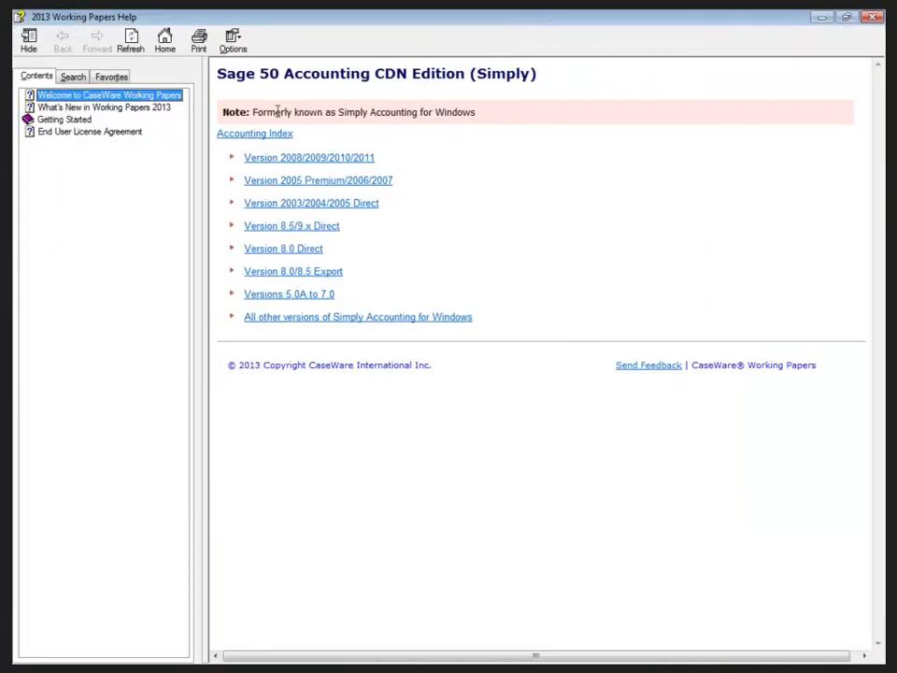
{"action": "mouse_move", "coordinate": [355, 271]}
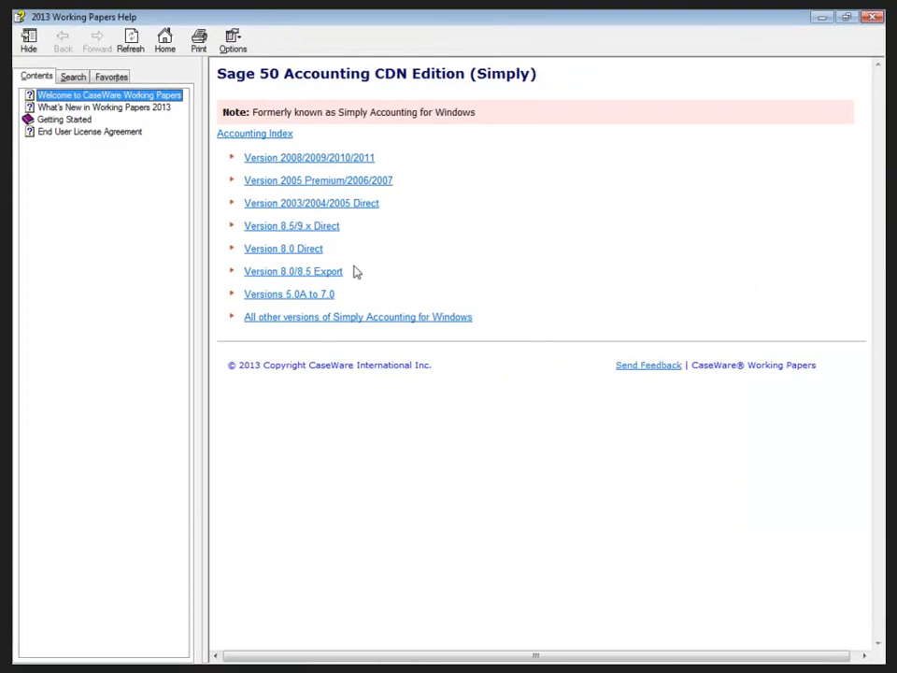
Step: View the help topic for version 2008/2009/2010/2011 and read its How to do it steps
{"action": "left_click", "coordinate": [310, 157]}
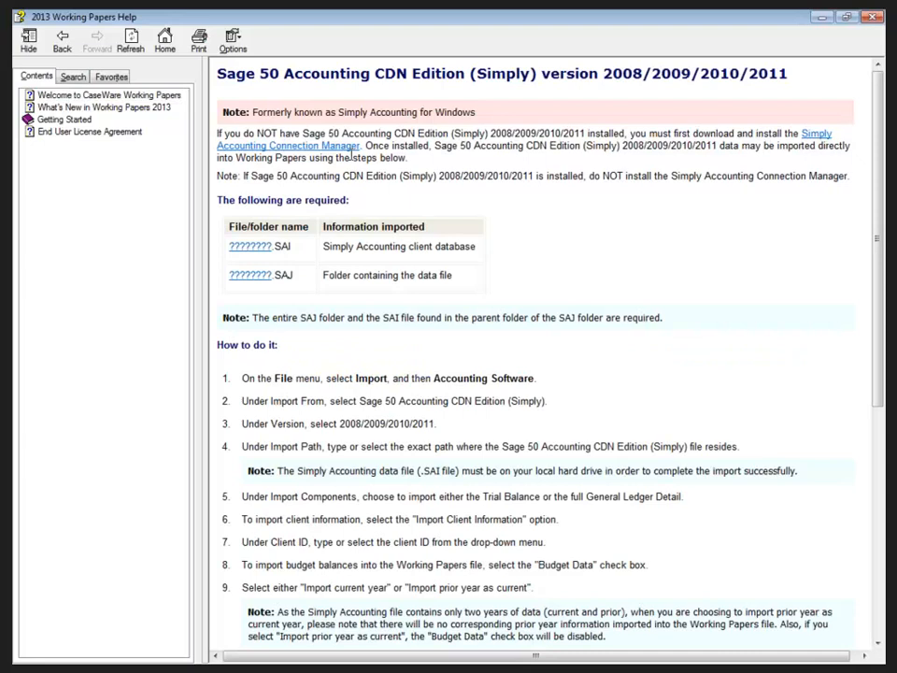
{"action": "mouse_move", "coordinate": [302, 338]}
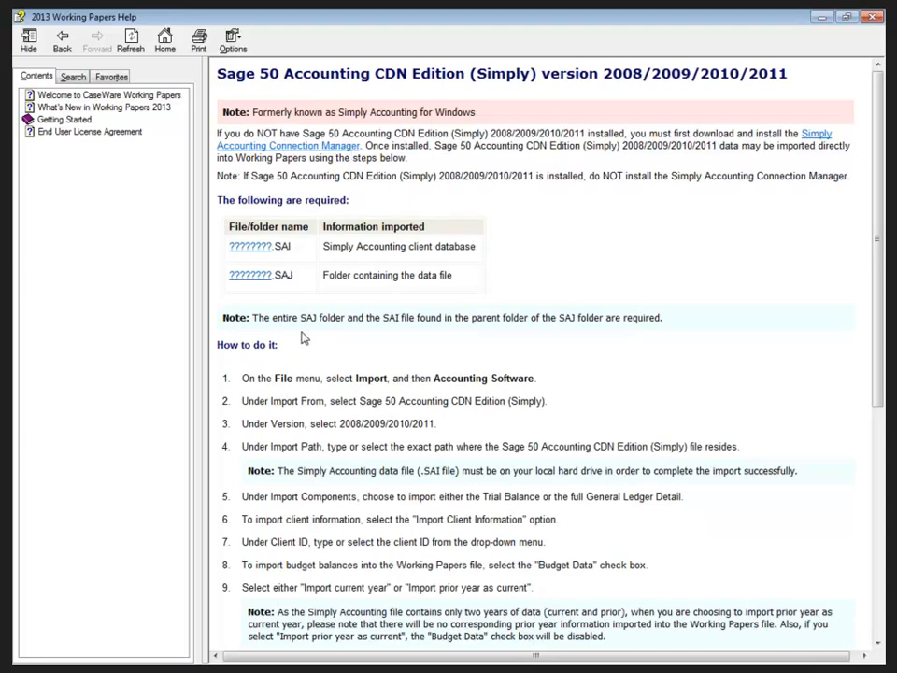
{"action": "mouse_move", "coordinate": [355, 269]}
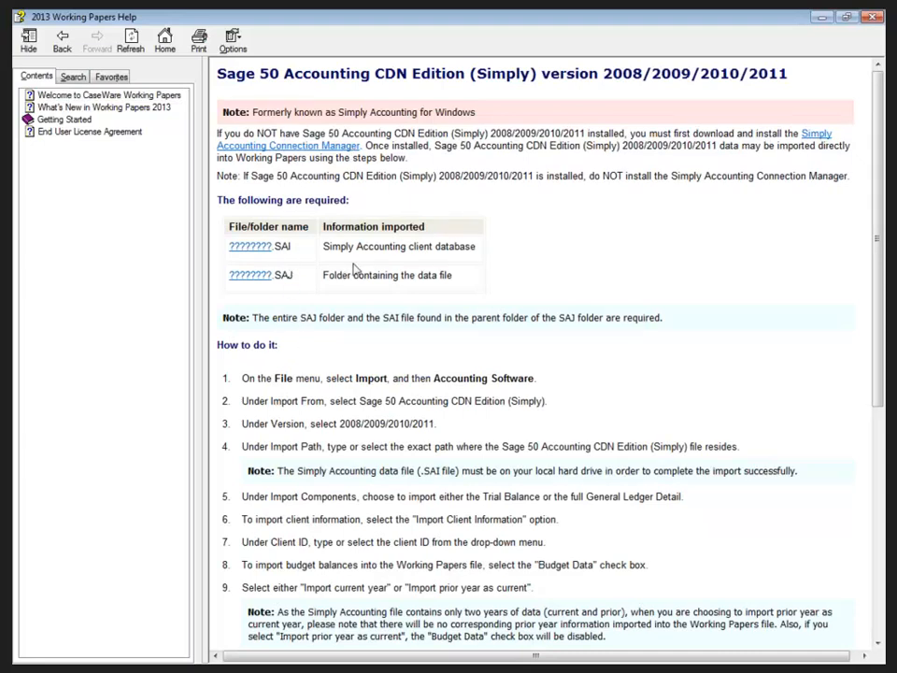
{"action": "mouse_move", "coordinate": [439, 273]}
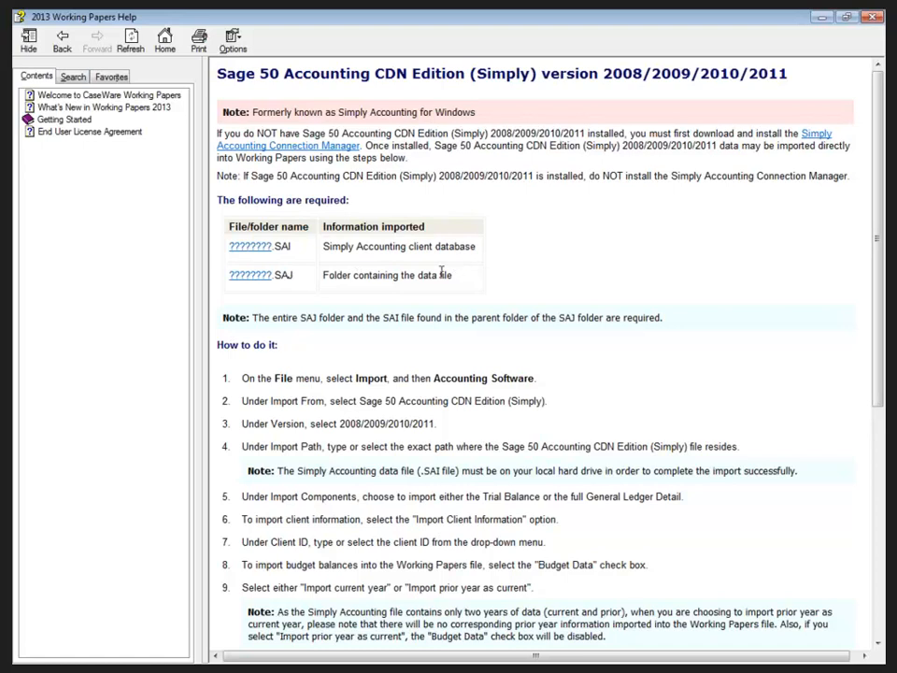
{"action": "mouse_move", "coordinate": [516, 363]}
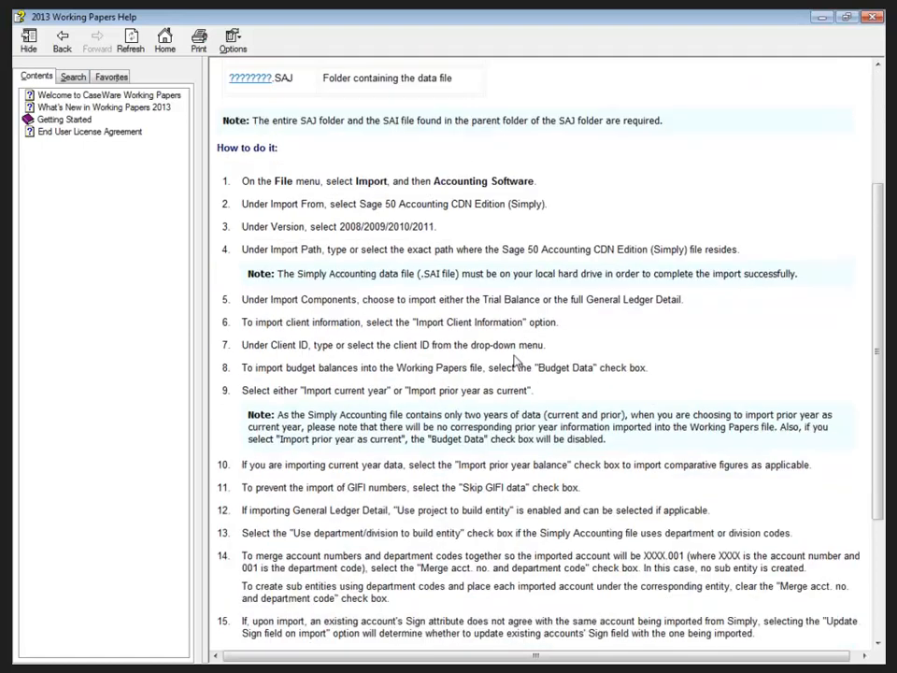
{"action": "scroll", "scroll_direction": "down", "scroll_amount": 3}
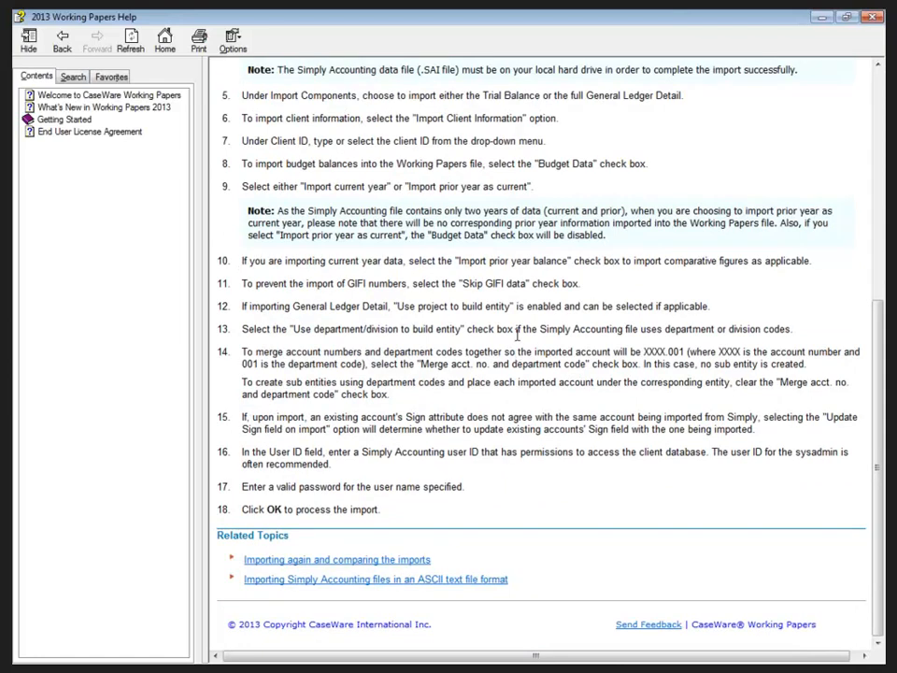